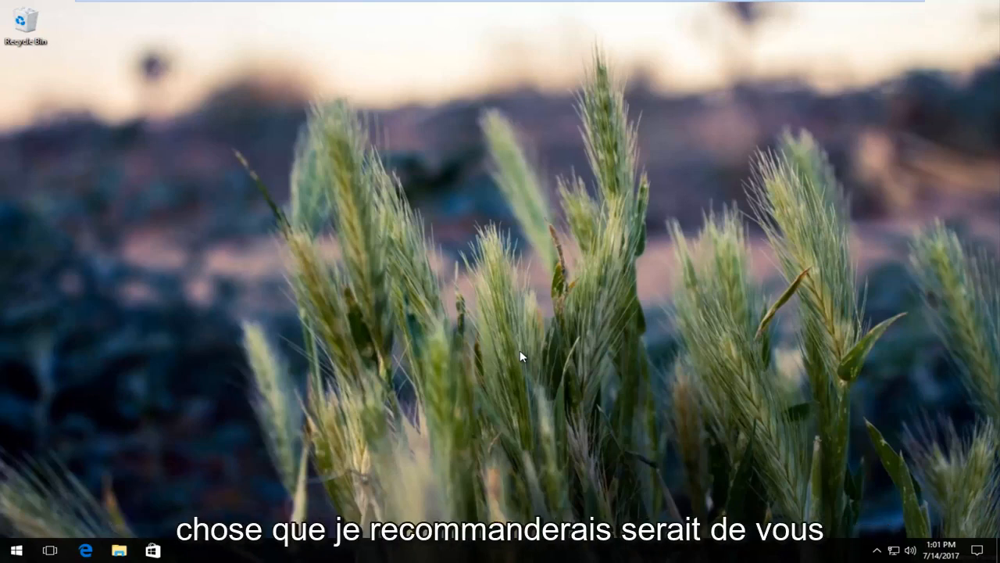
pyautogui.moveTo(69, 516)
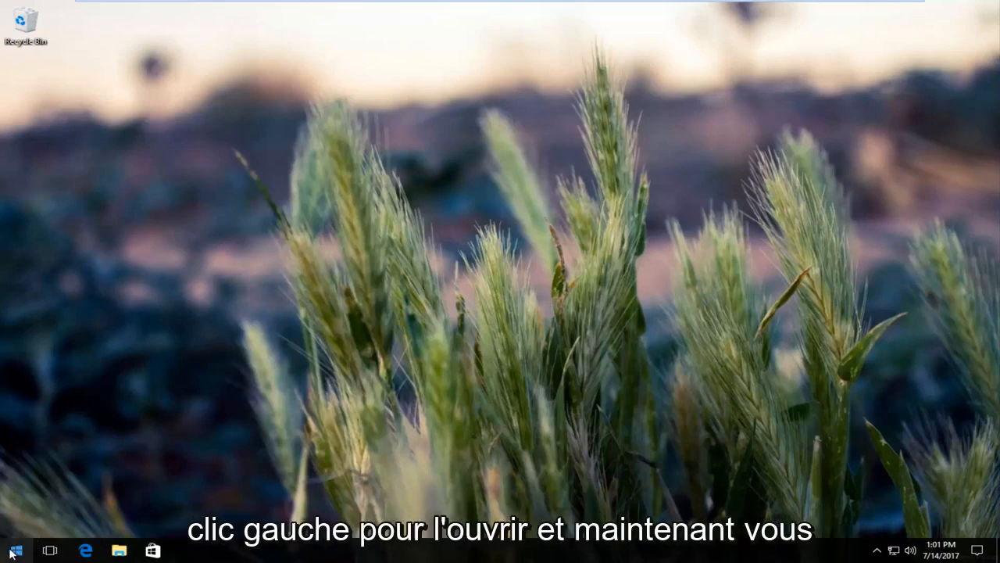
# Open the Start menu from the taskbar Start button.
pyautogui.click(13, 550)
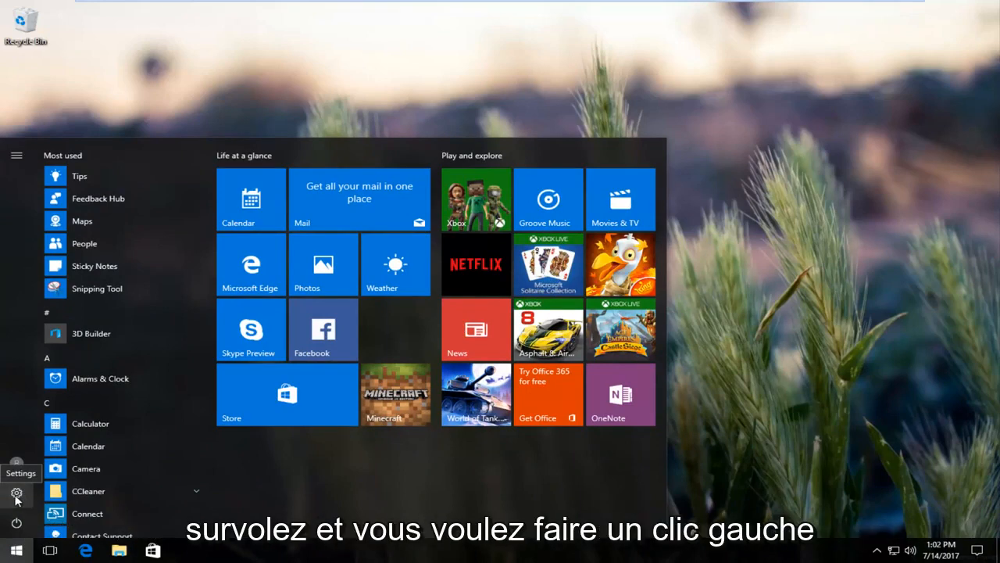
# Open Windows Settings and go to the System category.
pyautogui.click(15, 493)
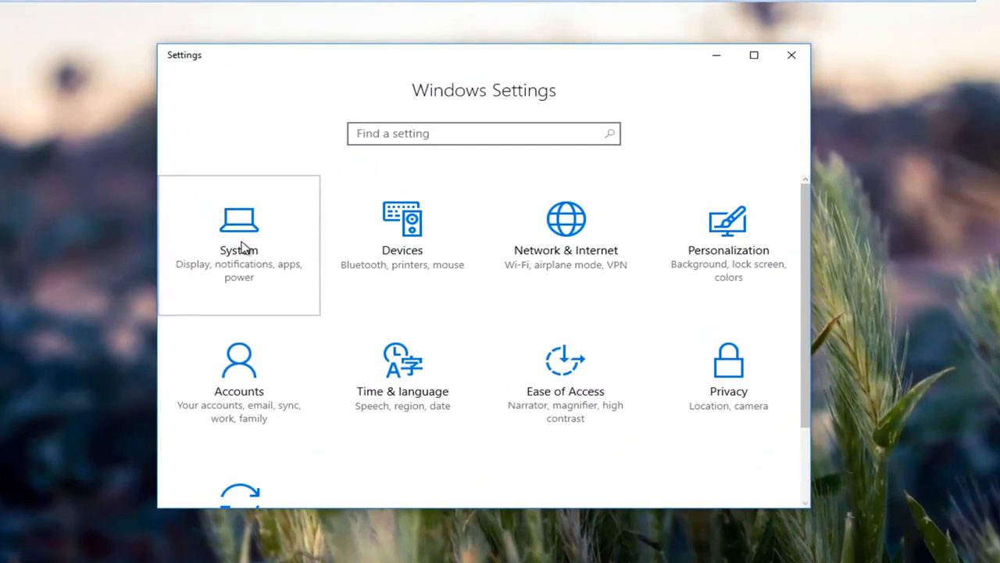
pyautogui.click(238, 234)
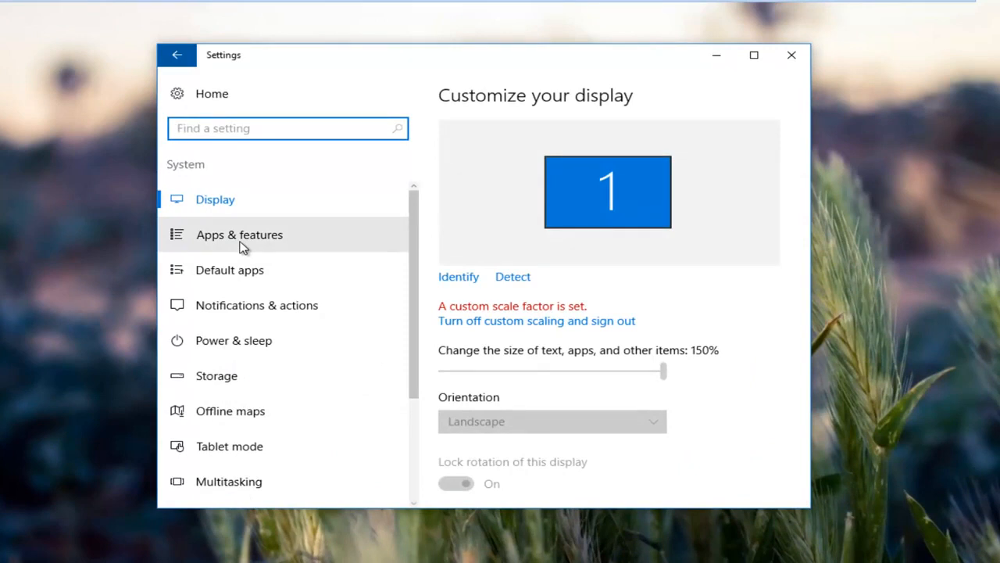
pyautogui.moveTo(278, 312)
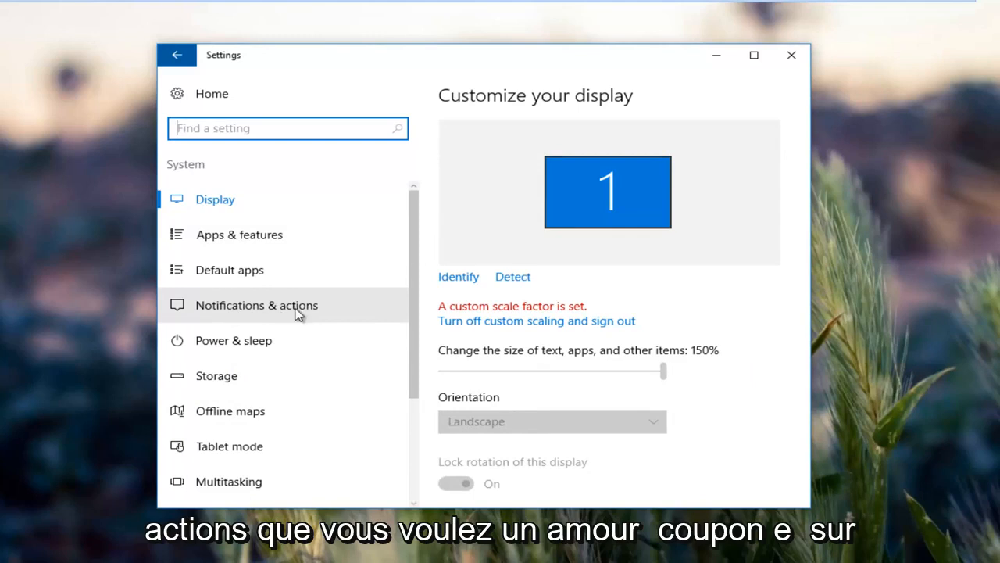
# Open Notifications & actions and scroll through its quick action and notification options.
pyautogui.click(257, 305)
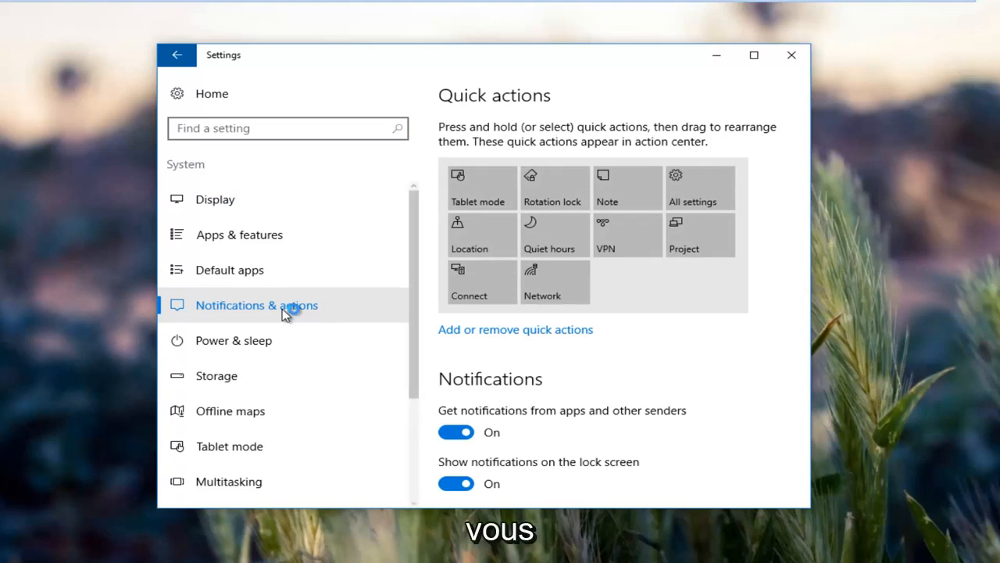
pyautogui.scroll(-3)
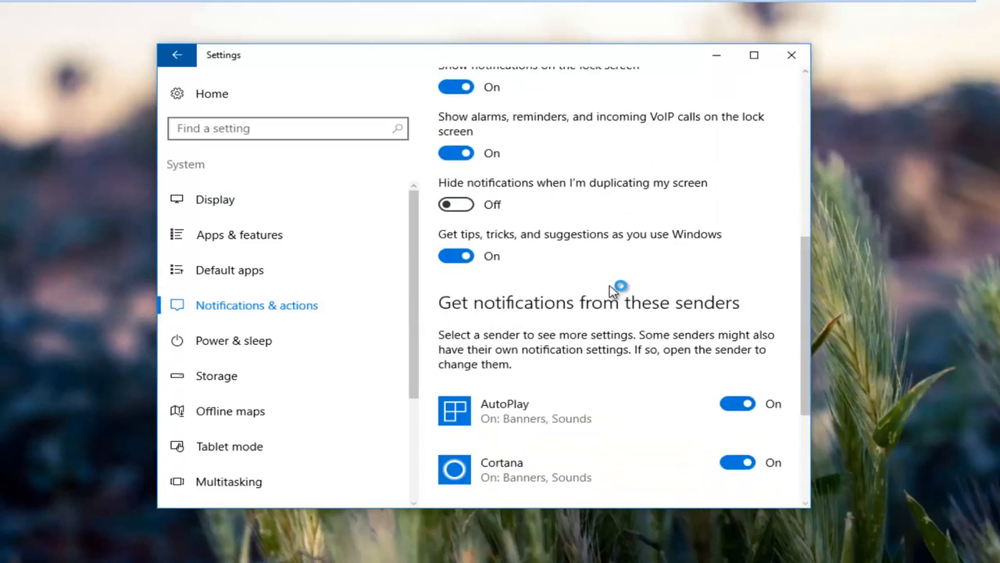
pyautogui.scroll(-3)
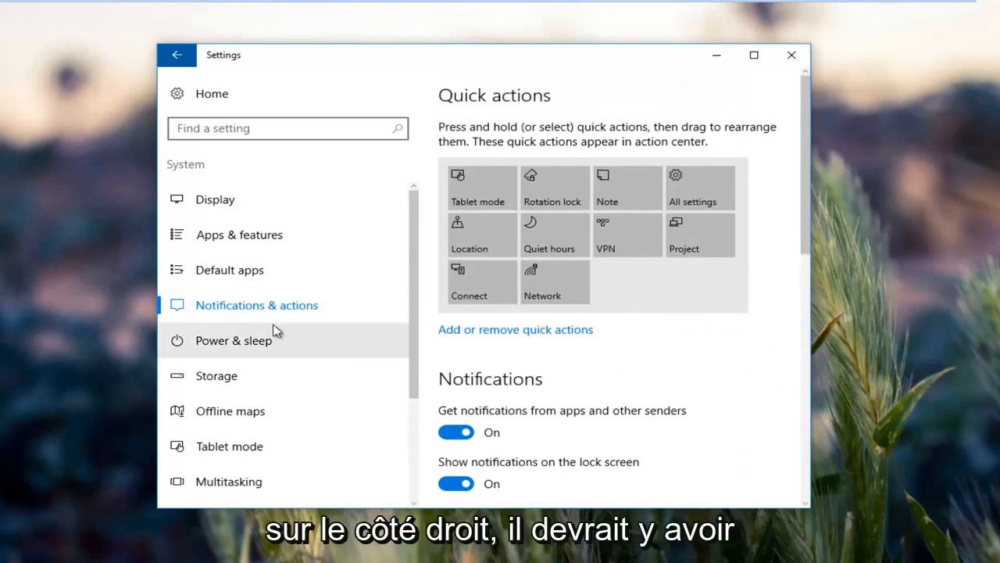
pyautogui.moveTo(582, 274)
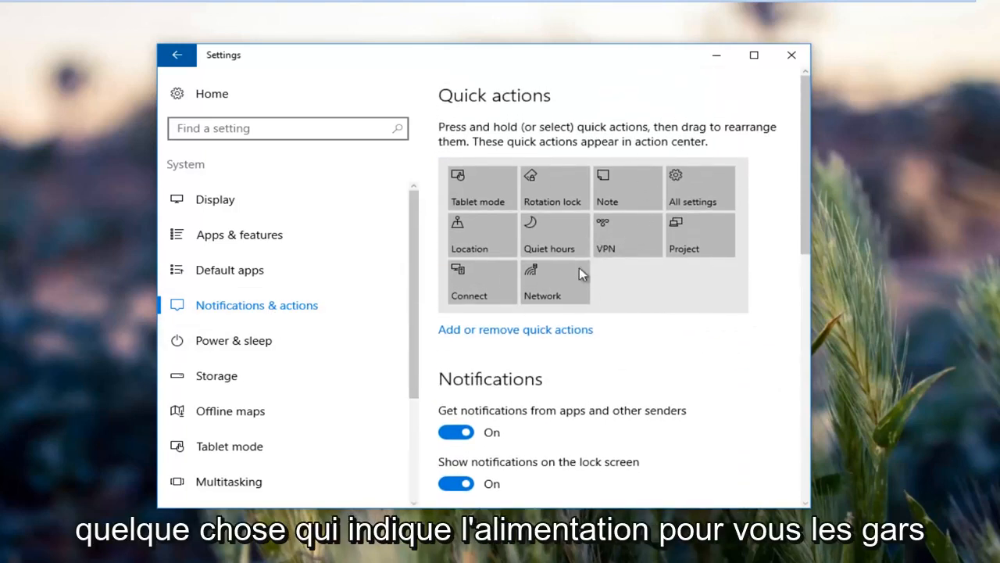
pyautogui.moveTo(619, 278)
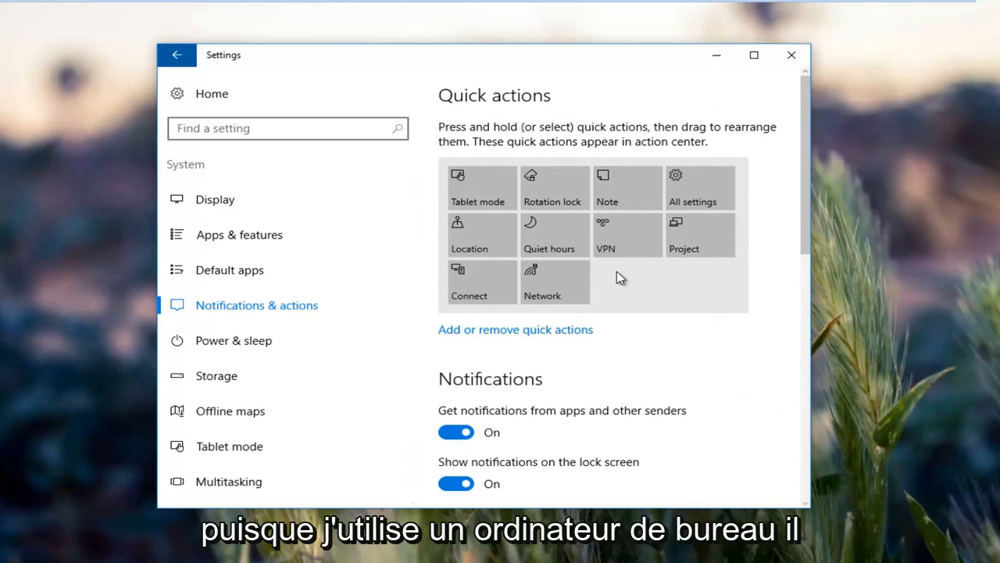
pyautogui.moveTo(653, 197)
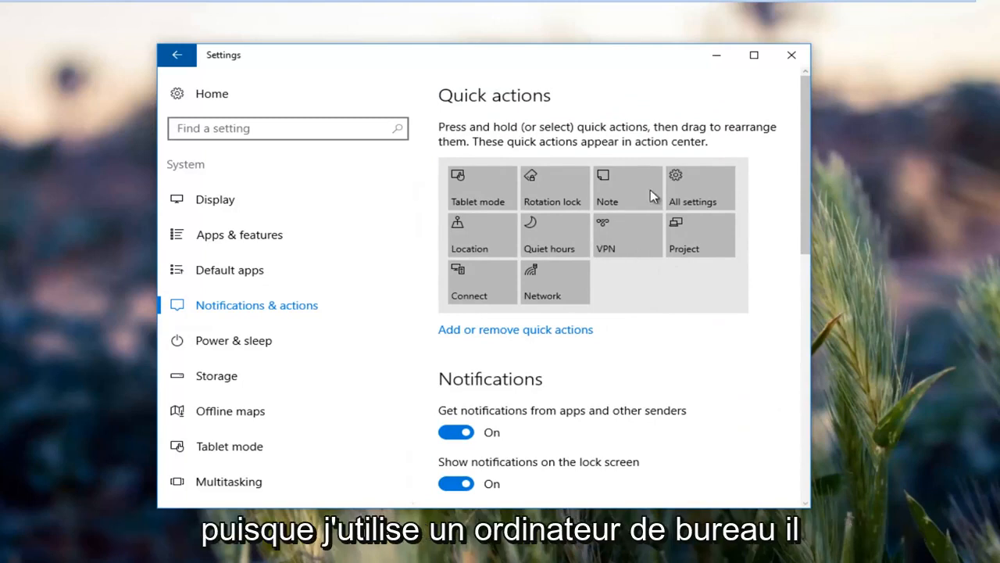
pyautogui.moveTo(593, 269)
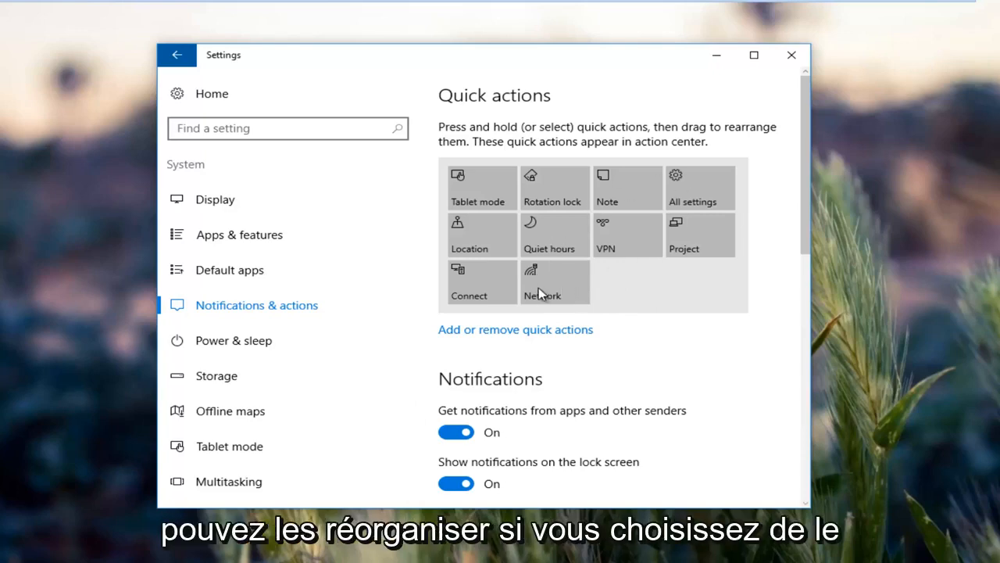
pyautogui.moveTo(493, 343)
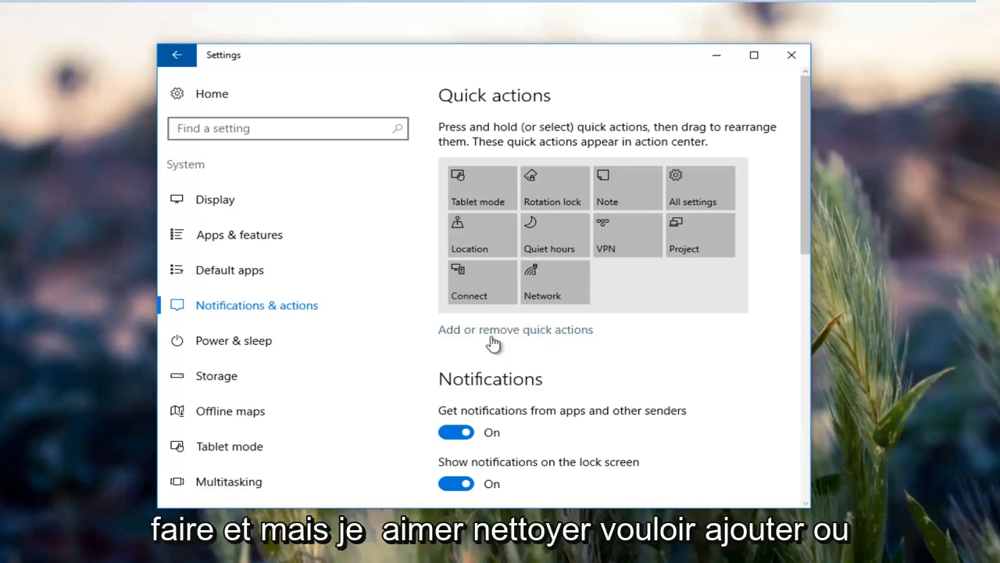
# Toggle the Rotation lock quick action off and back on, then return to Notifications & actions.
pyautogui.click(515, 329)
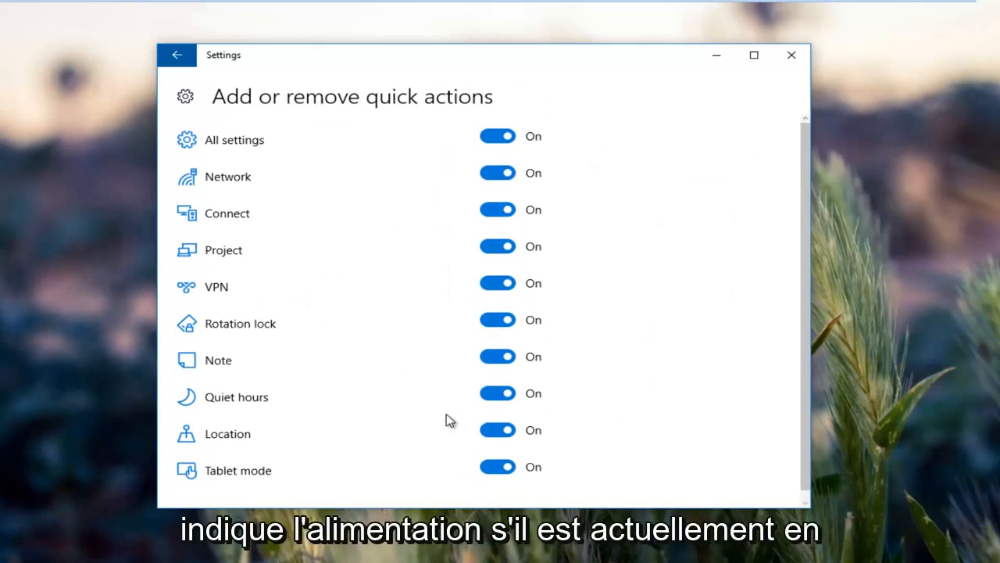
pyautogui.click(497, 319)
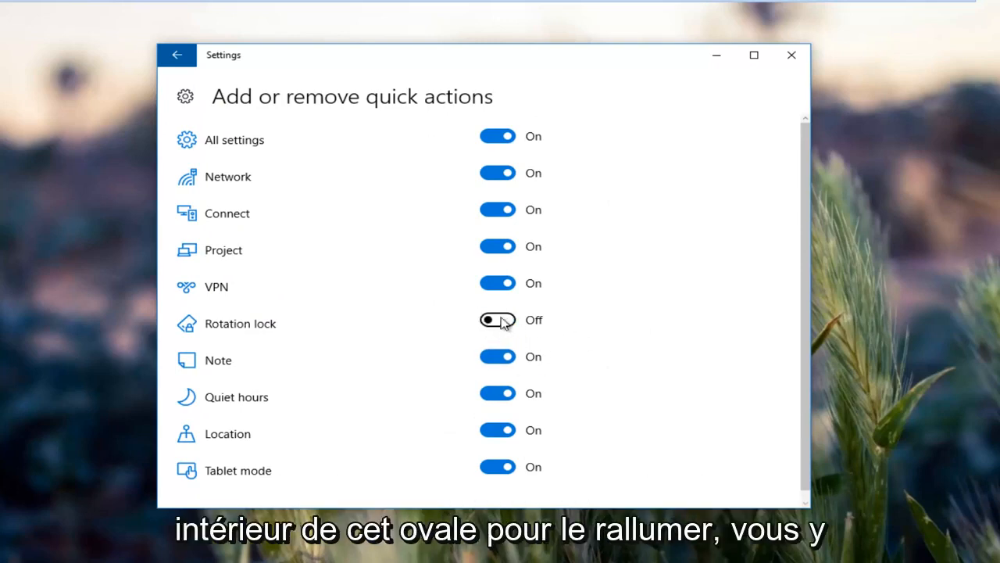
pyautogui.click(498, 319)
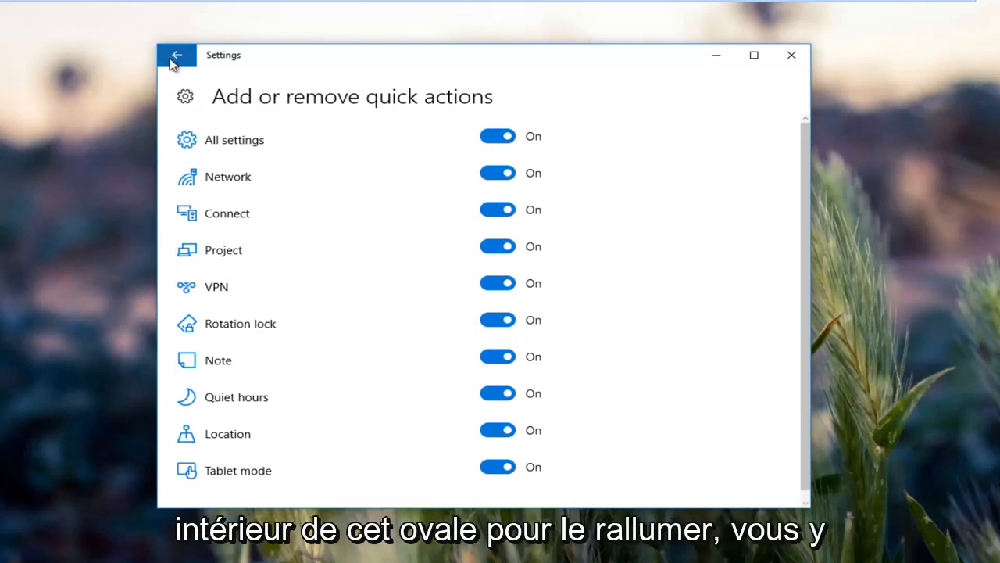
pyautogui.click(177, 55)
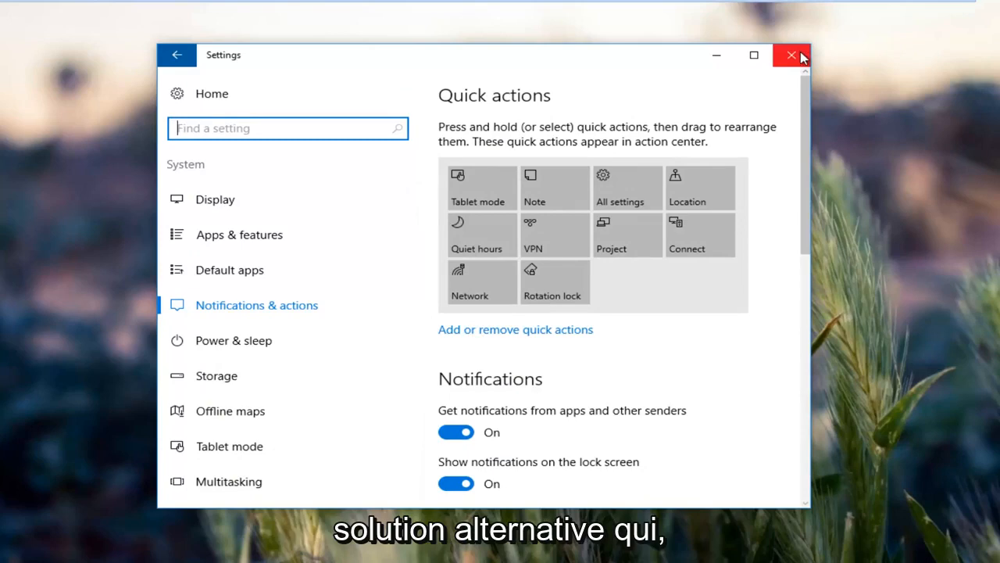
pyautogui.moveTo(791, 54)
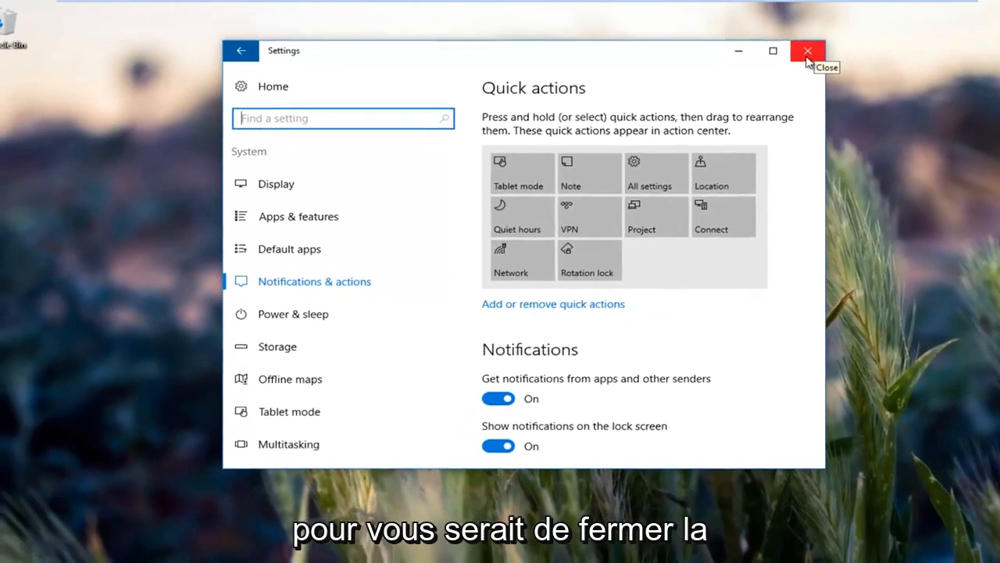
# Close the Settings window.
pyautogui.click(808, 51)
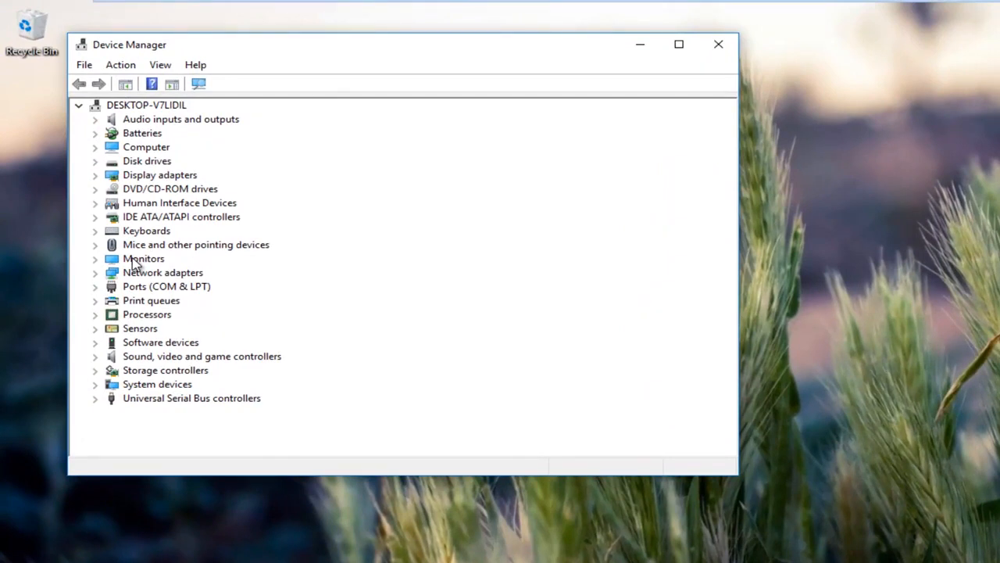
pyautogui.moveTo(131, 266)
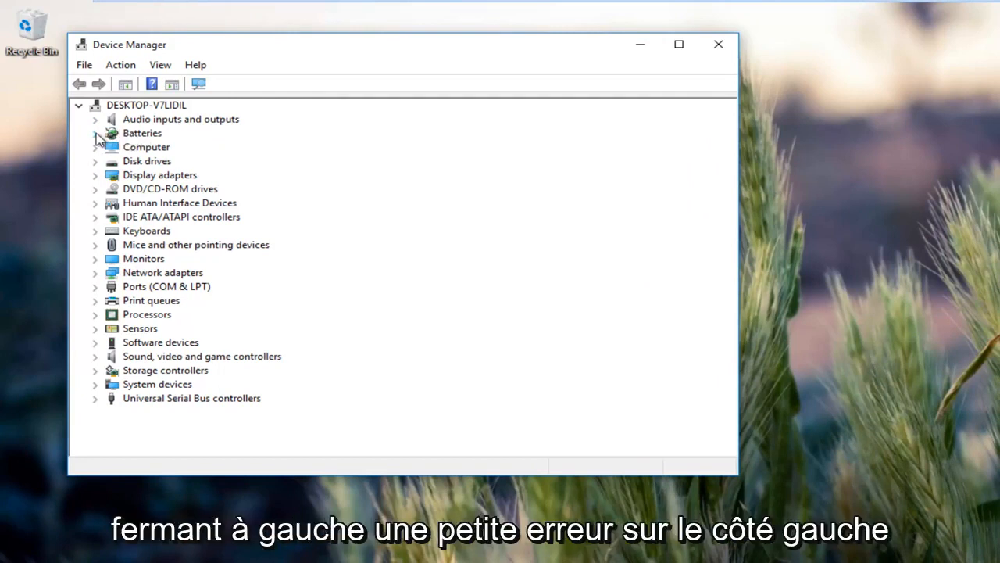
# Expand Batteries and check the Microsoft AC Adapter's properties, then close them.
pyautogui.click(95, 133)
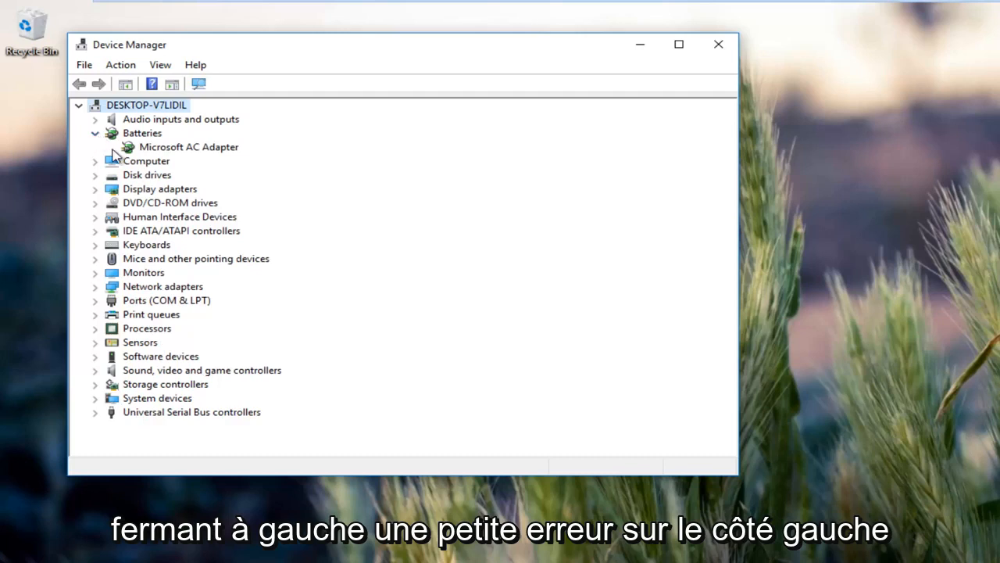
pyautogui.click(189, 147)
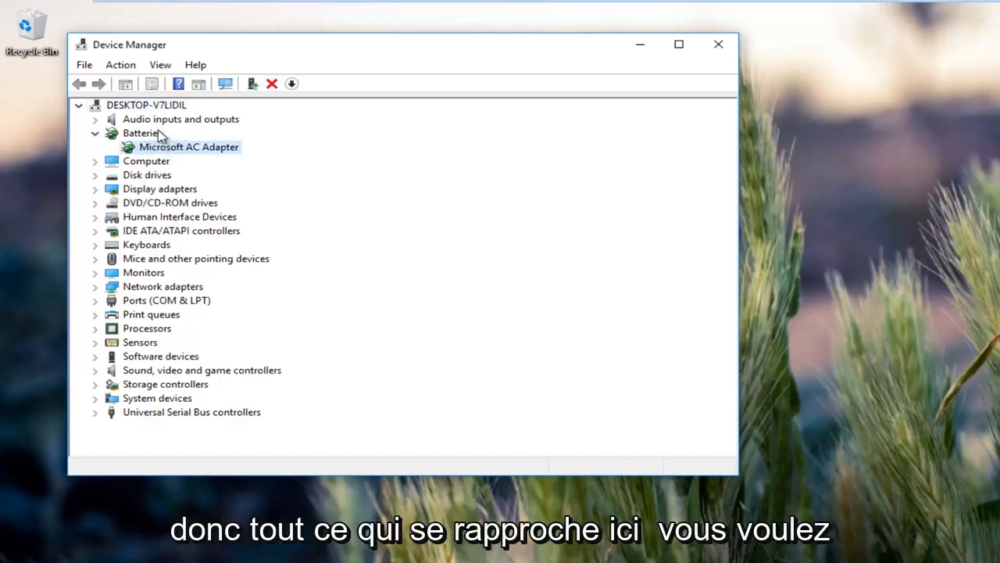
pyautogui.doubleClick(189, 147)
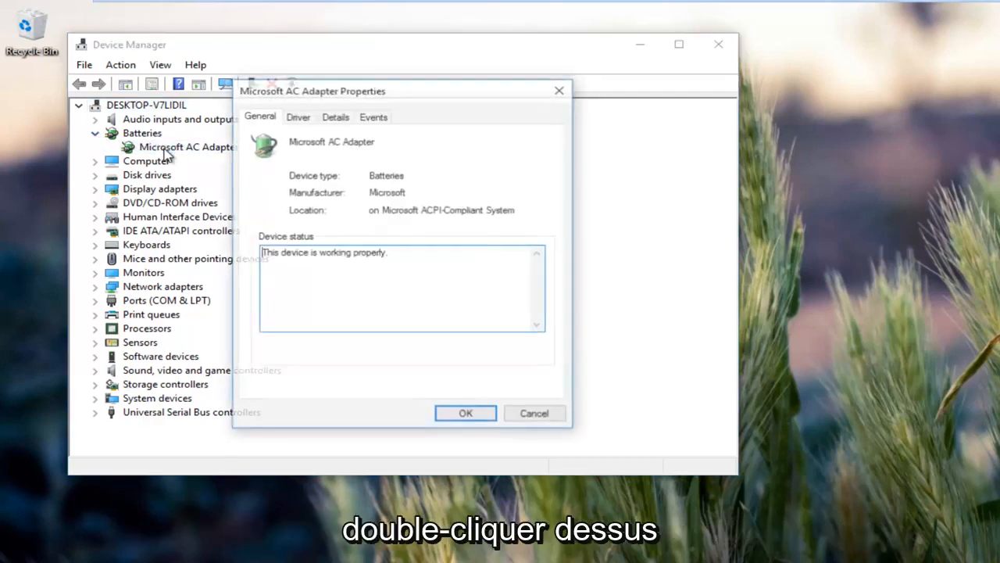
pyautogui.click(465, 413)
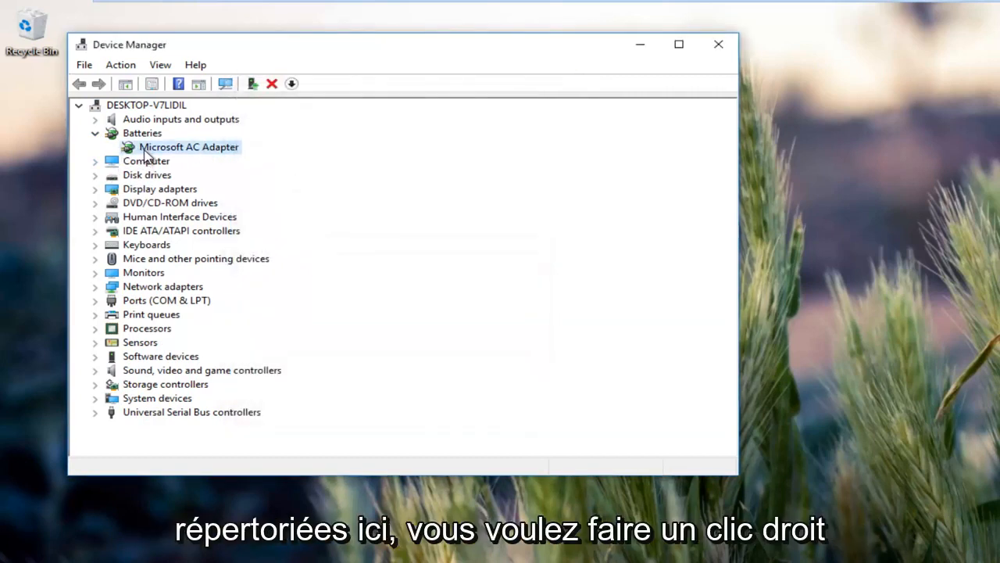
pyautogui.rightClick(188, 147)
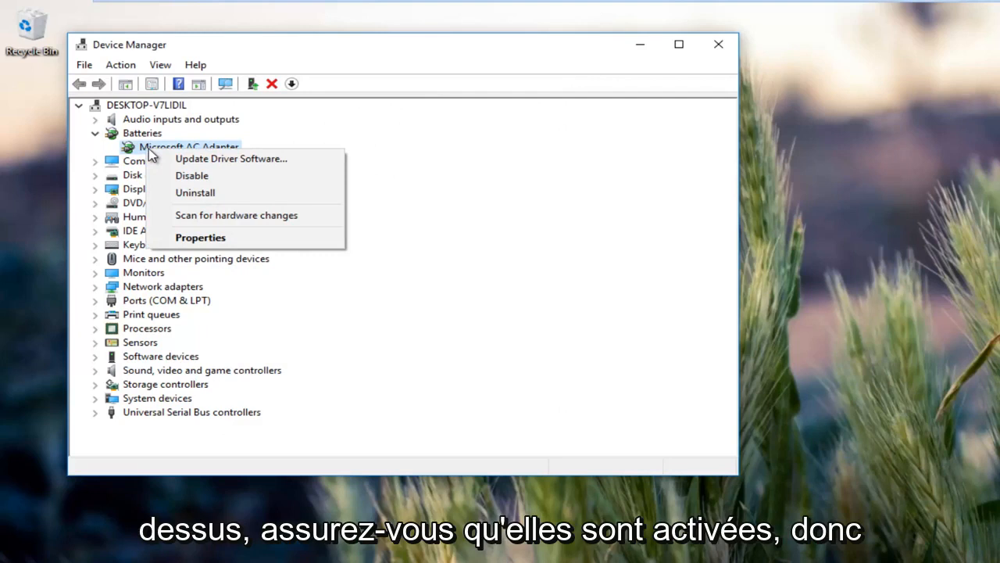
pyautogui.moveTo(191, 175)
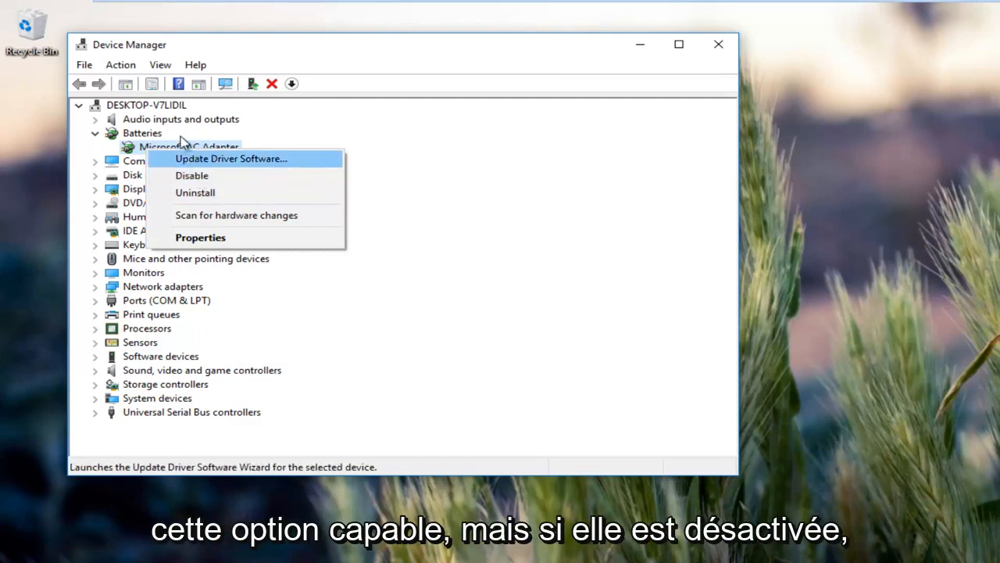
pyautogui.moveTo(192, 175)
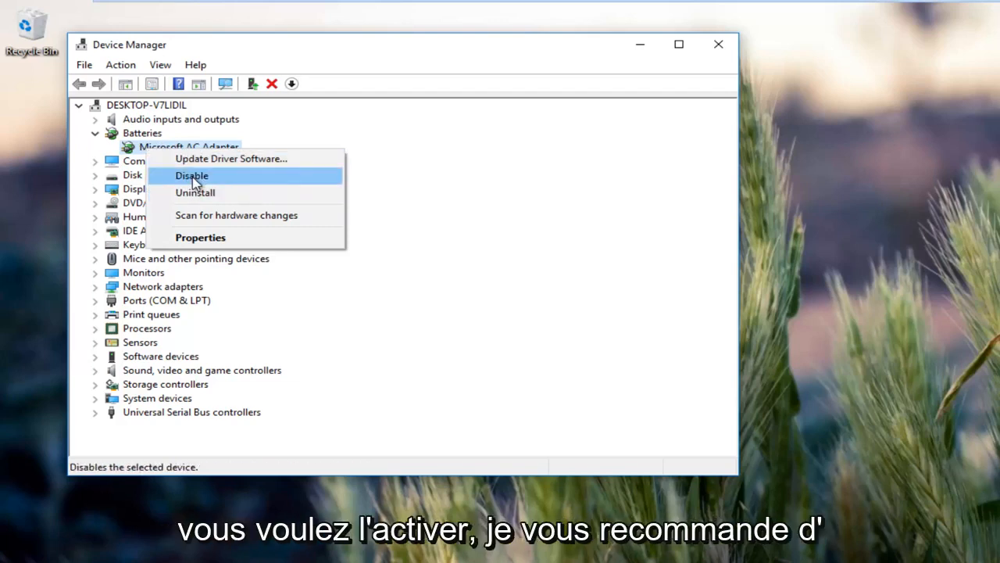
pyautogui.moveTo(231, 159)
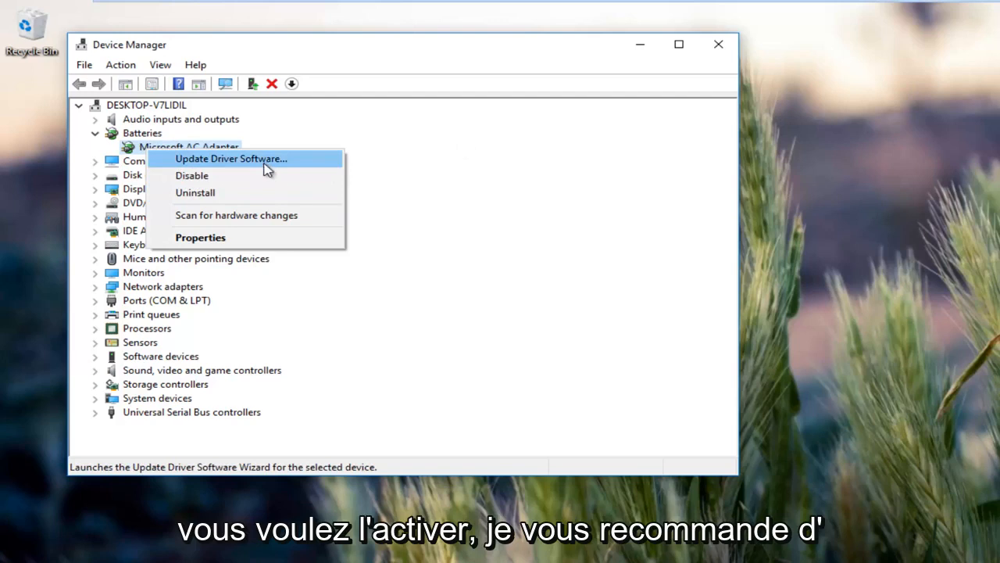
pyautogui.moveTo(191, 176)
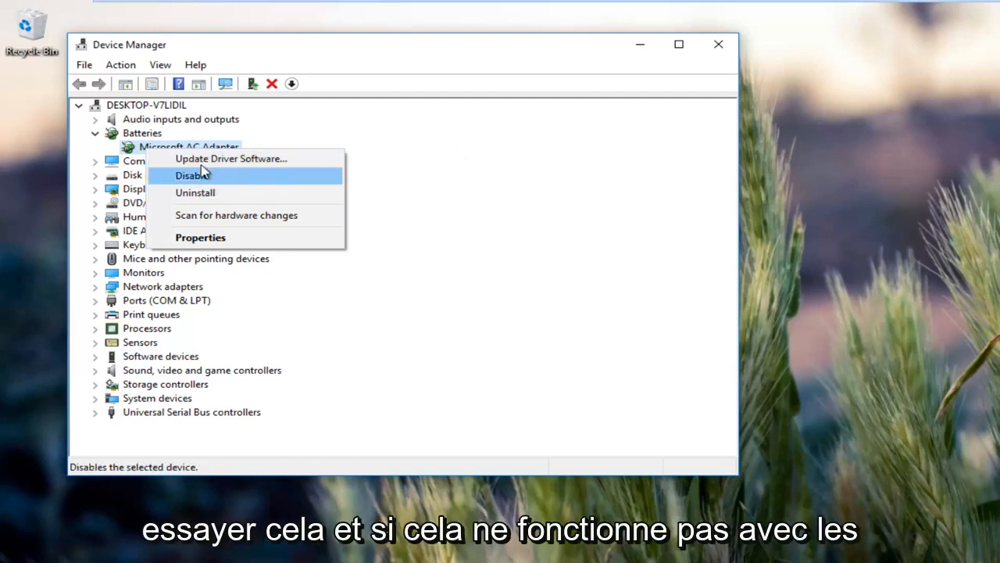
pyautogui.moveTo(256, 303)
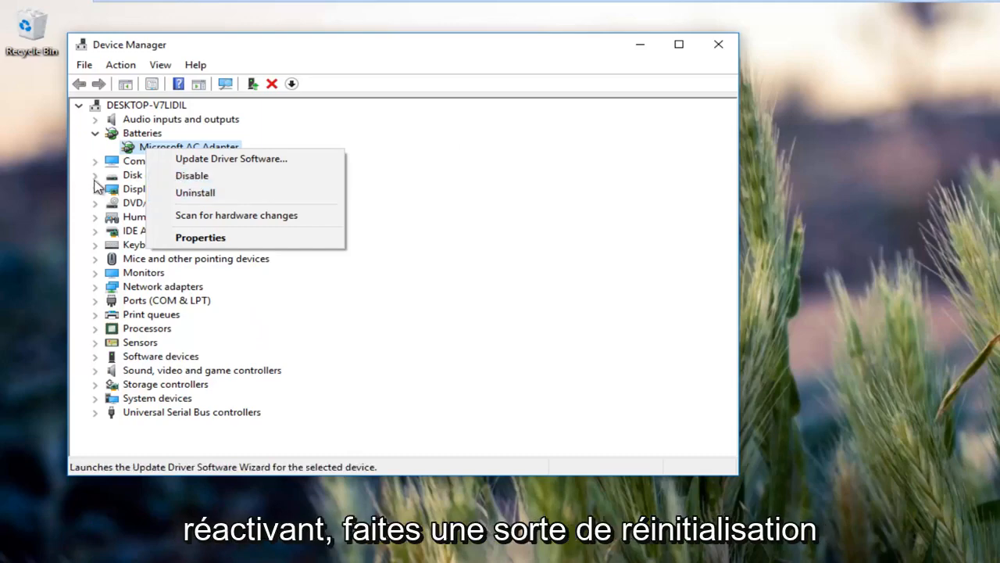
pyautogui.moveTo(254, 37)
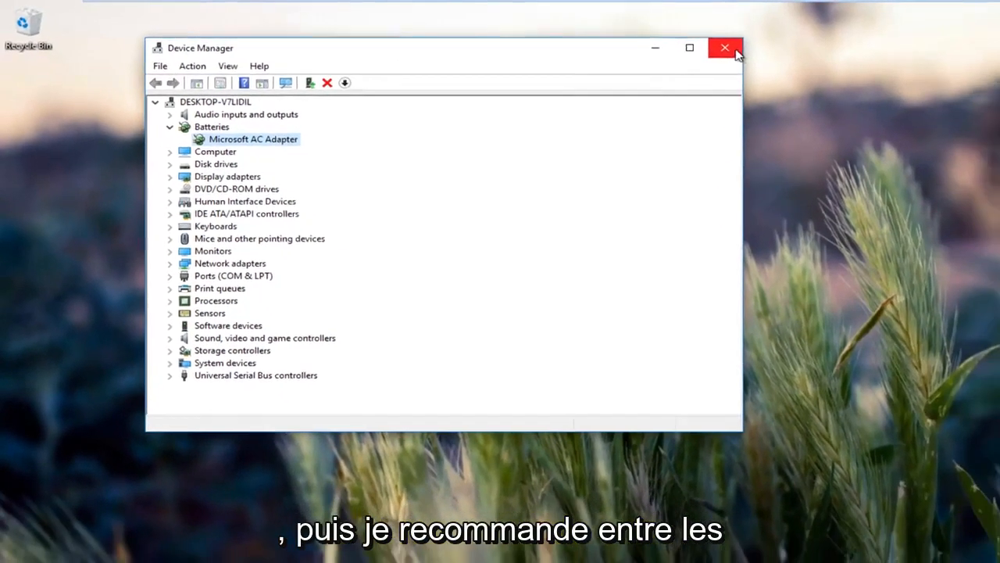
# Close the Device Manager window.
pyautogui.click(724, 47)
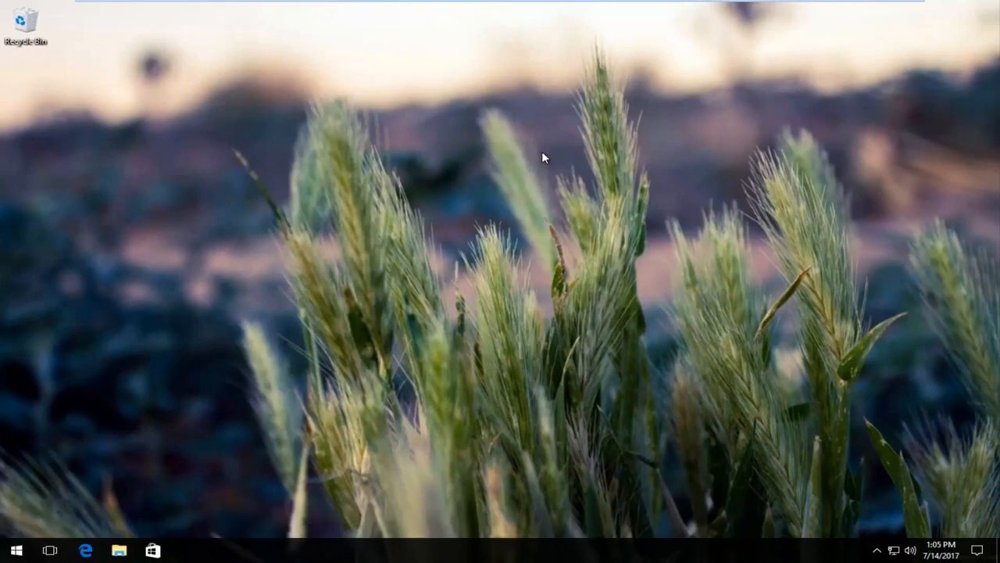
pyautogui.moveTo(631, 119)
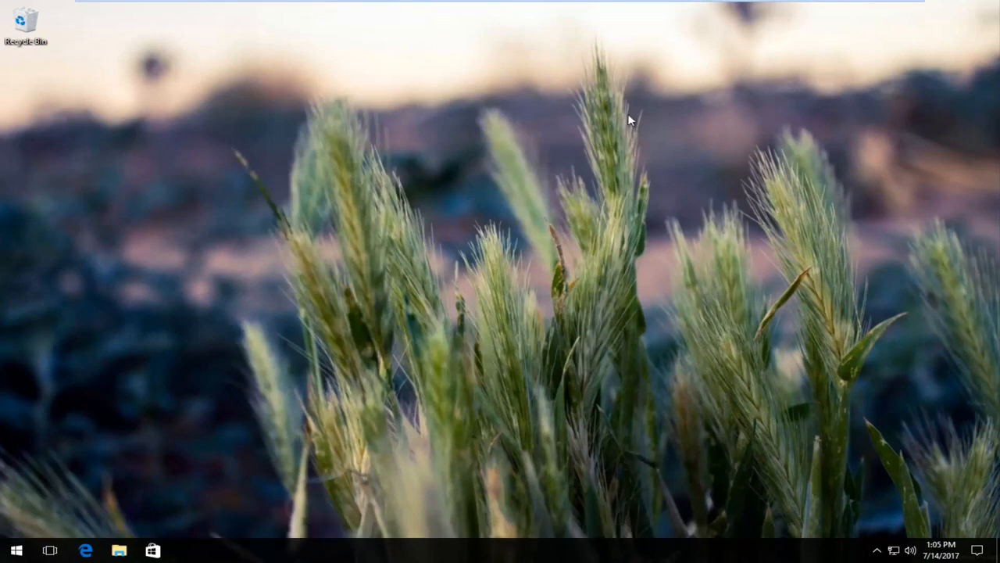